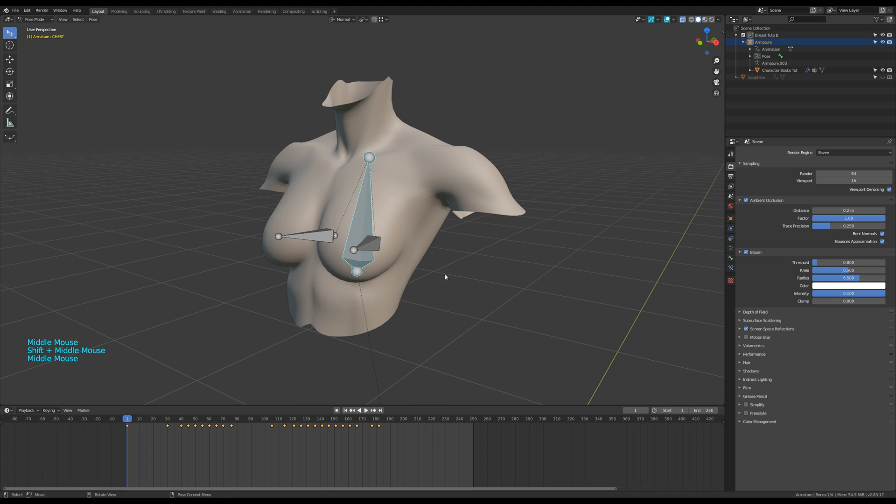
Step: Switch the armature from Pose Mode back to Object Mode
key("Ctrl+Tab")
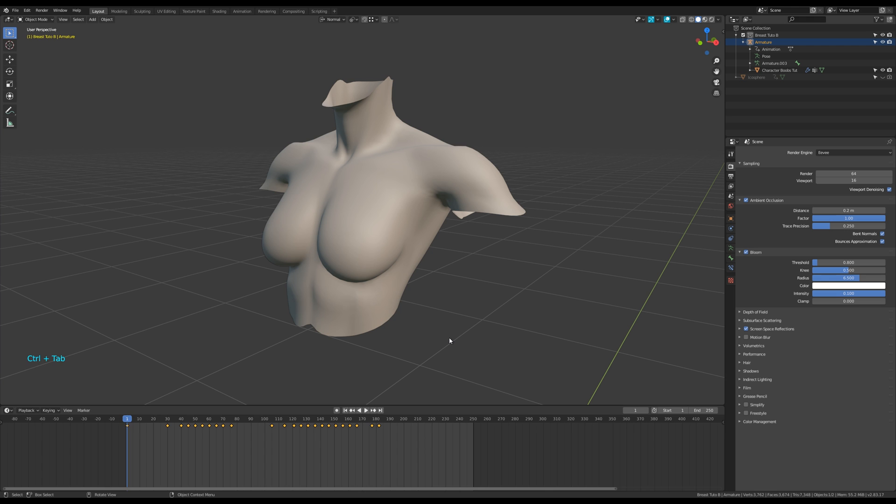
key("Space")
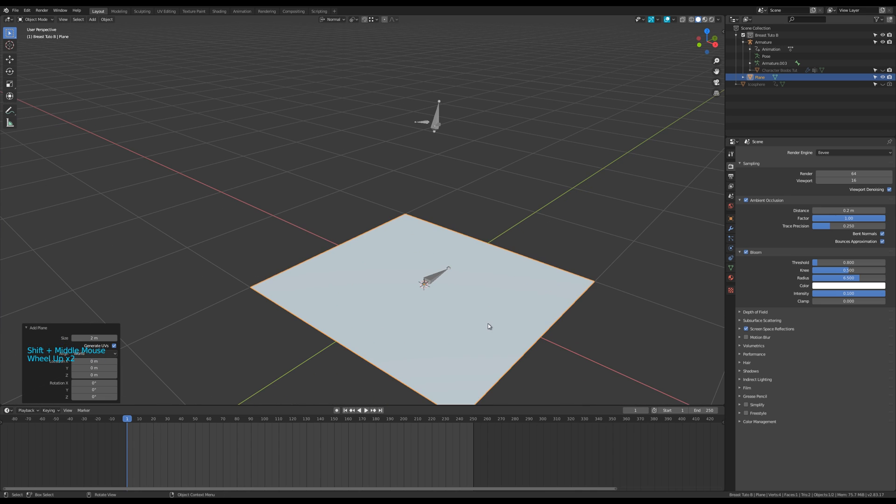
Step: Shrink the new plane to sit under the chest bones and briefly check the armature's bones
key("g")
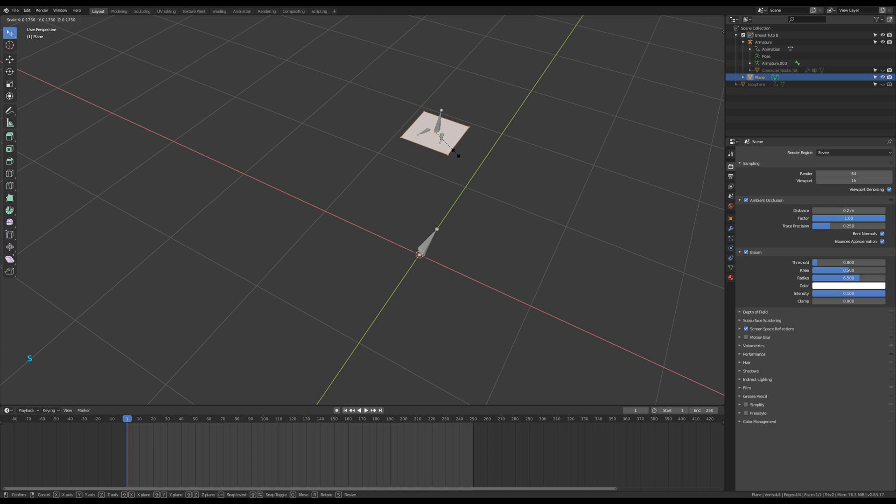
key("Tab")
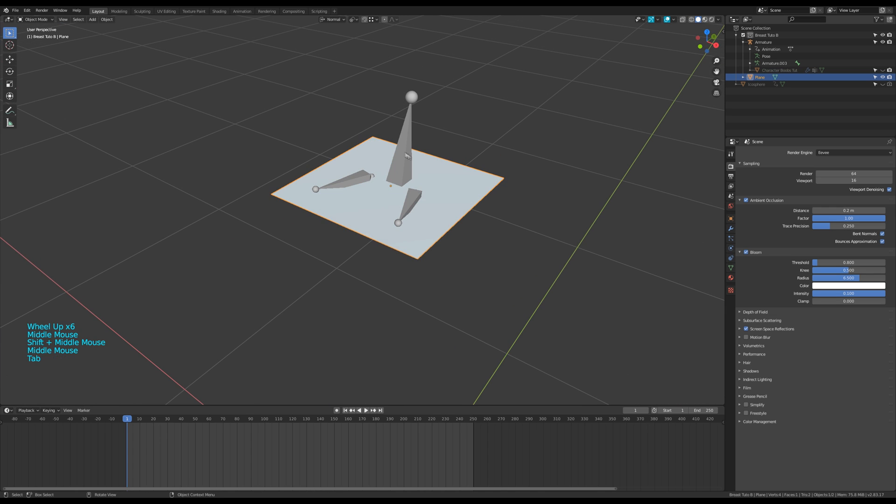
key("Tab")
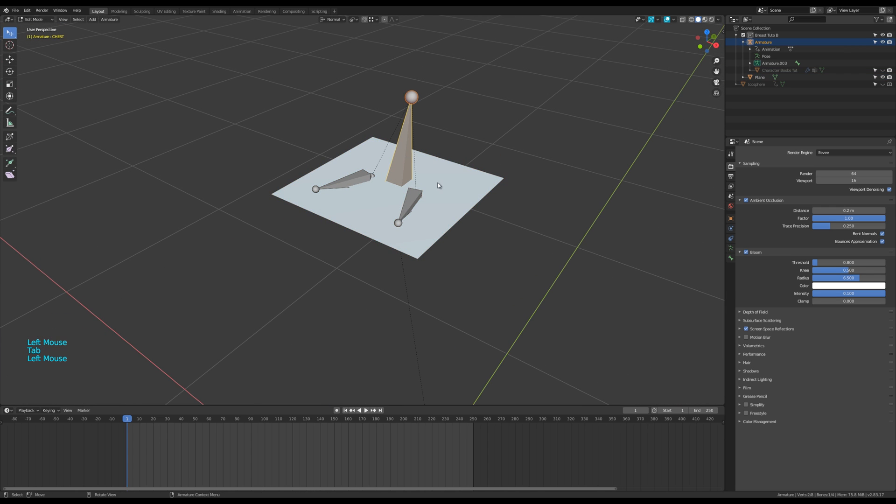
key("Tab")
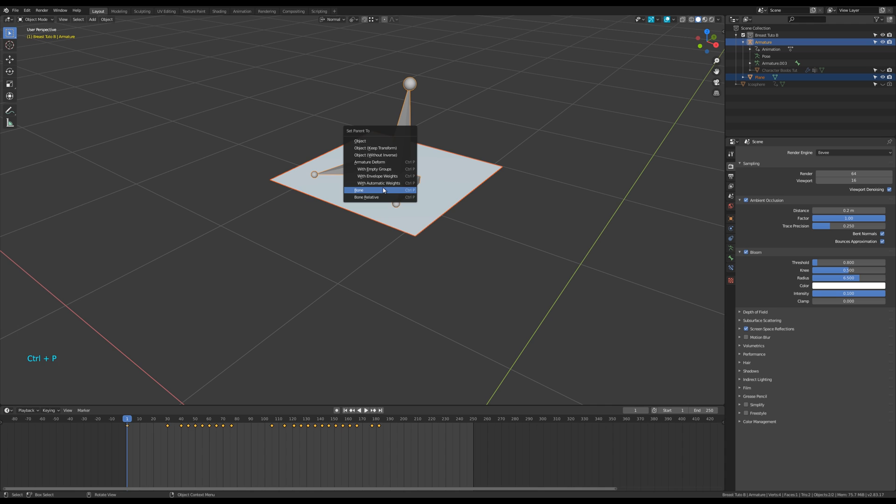
Step: Parent the plane to the armature's CHEST bone
left_click(358, 190)
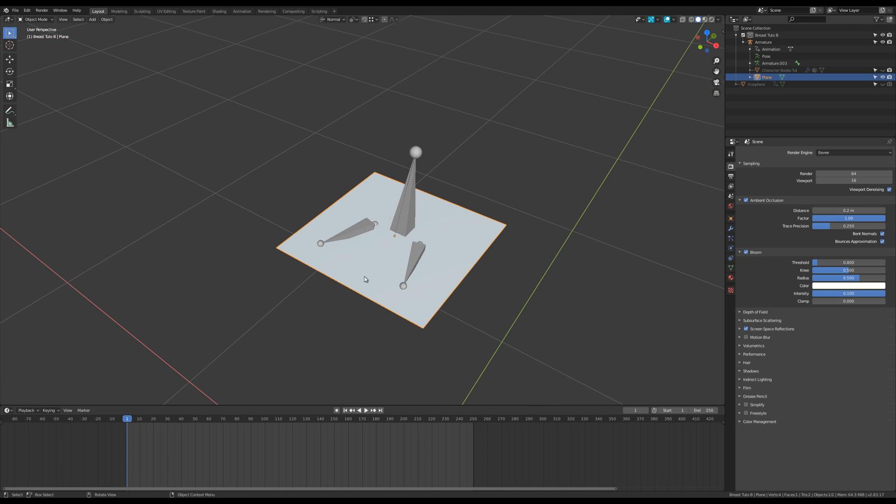
Step: Enter Edit Mode on the plane to move its vertices onto the bone tips
key("Tab")
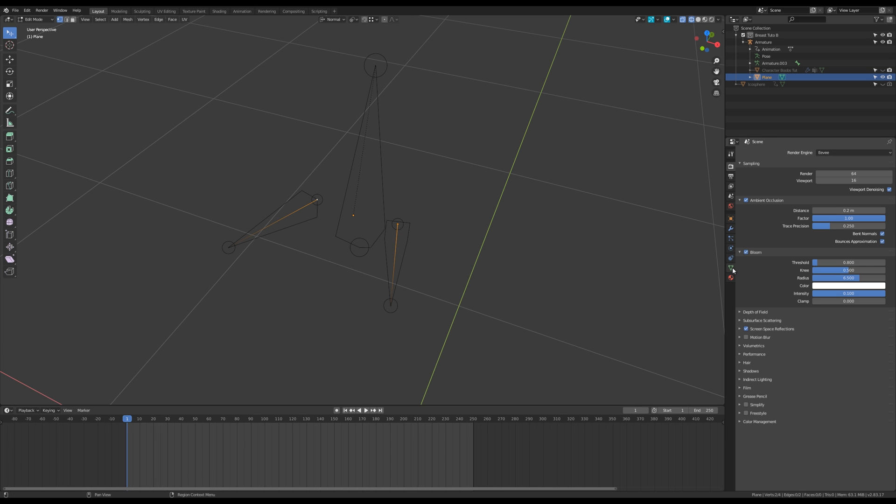
Step: Add a vertex group in the plane's Object Data Properties and edit its assignment weight
left_click(731, 268)
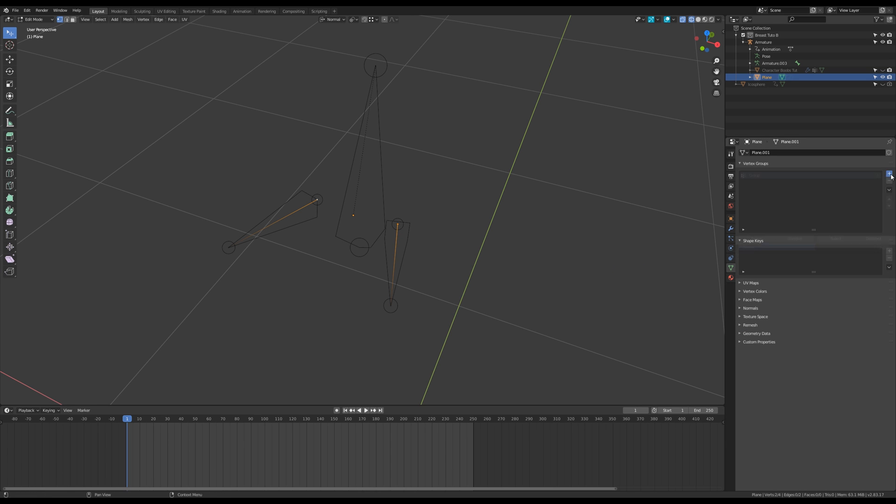
left_click(889, 174)
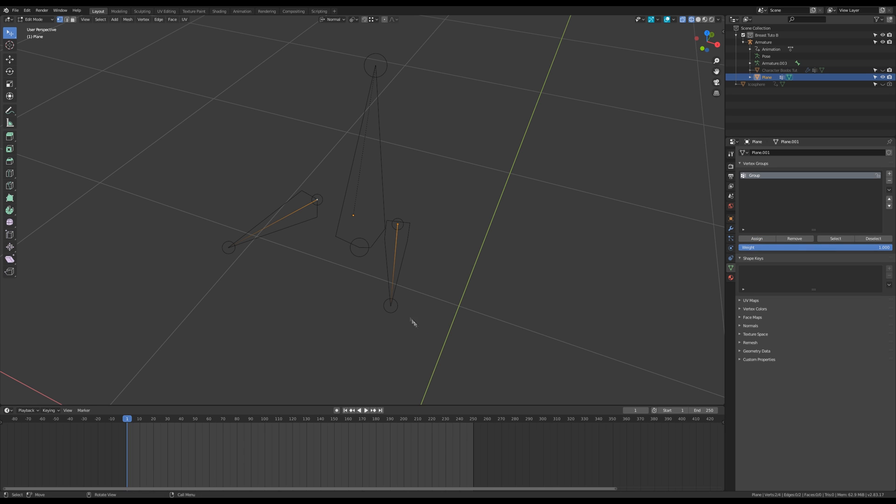
left_click(813, 247)
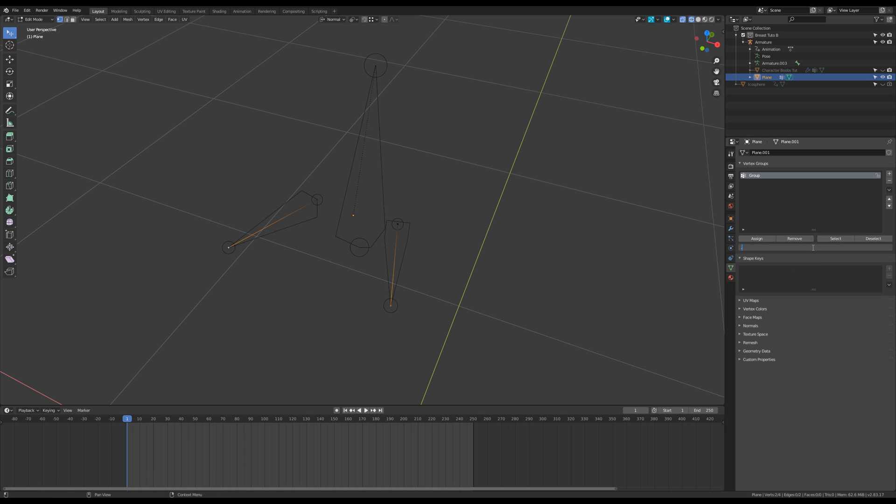
mouse_move(757, 239)
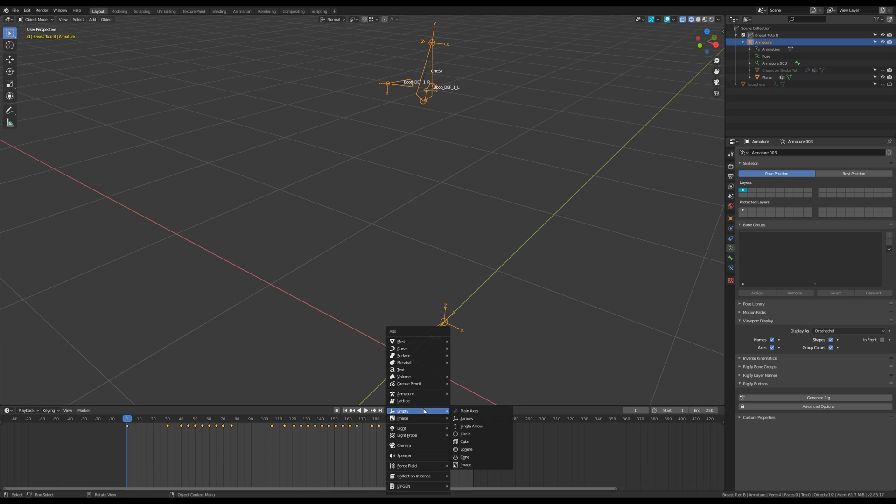
Step: Add sphere empty Empty_Trgt_L at the left bone tip, parent it to the plane, duplicate it to the right tip
left_click(466, 449)
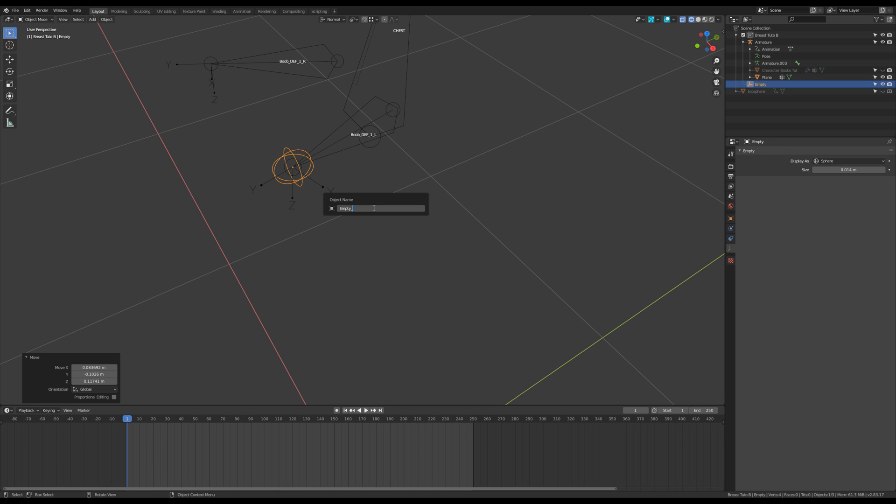
type("Empty_Trgt_L")
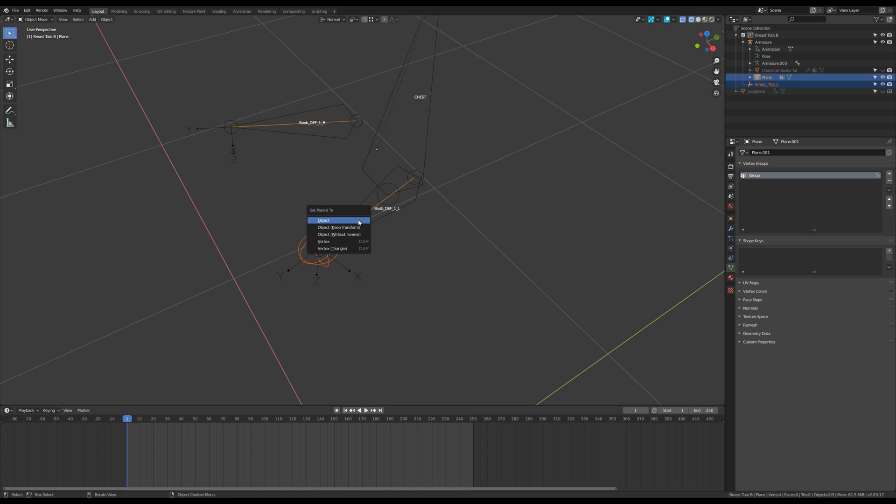
left_click(325, 241)
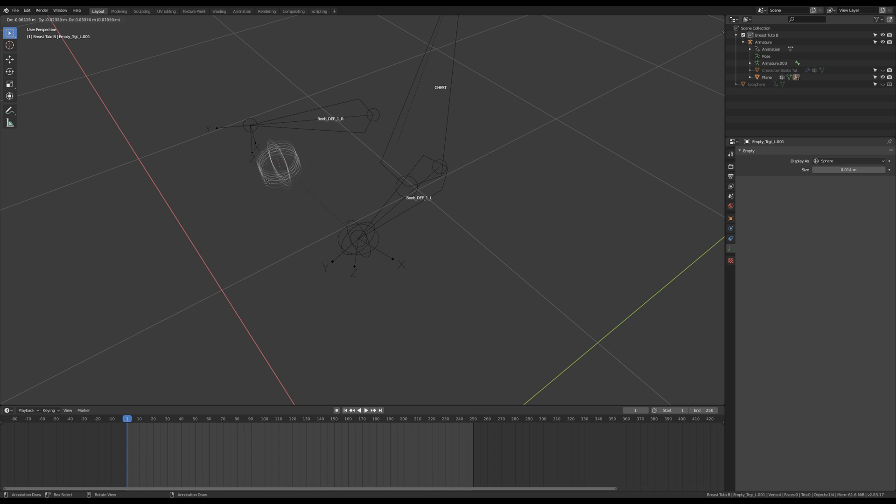
left_click(277, 172)
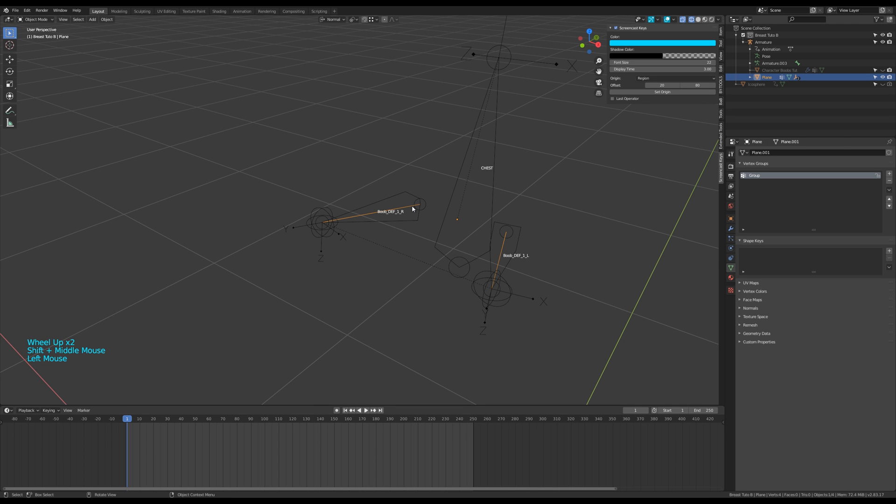
Step: Assign the plane's vertices at weight 0.5 and nudge its corners onto the breast tips in Top view
key("Tab")
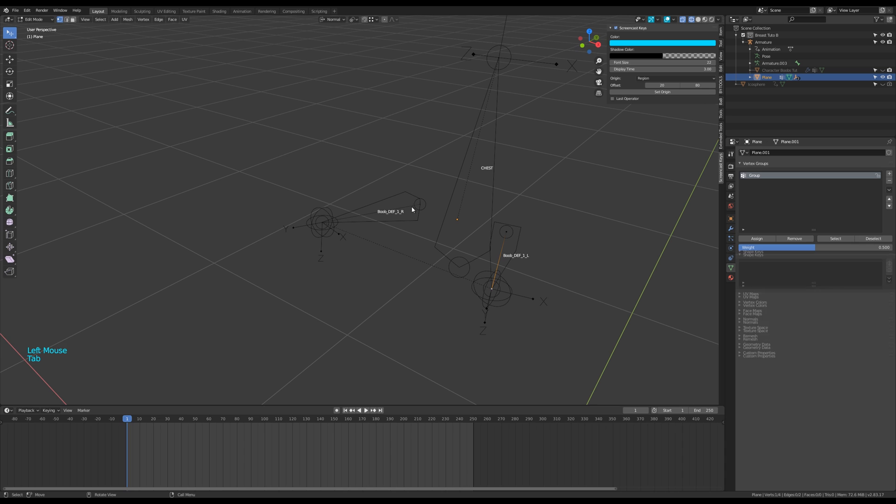
key("Tab")
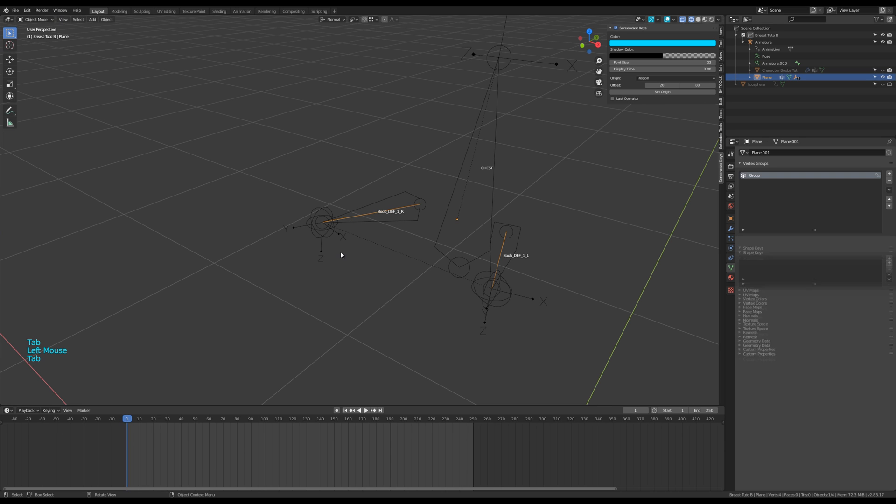
left_click(321, 223)
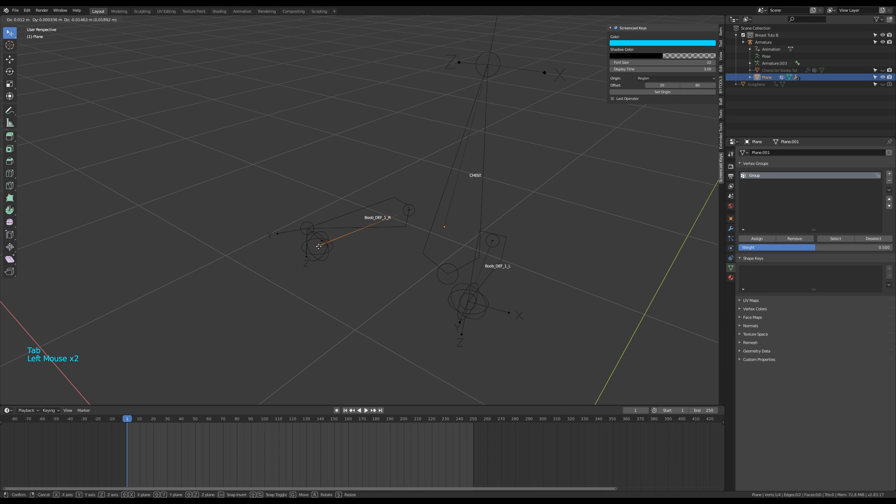
key("Tab")
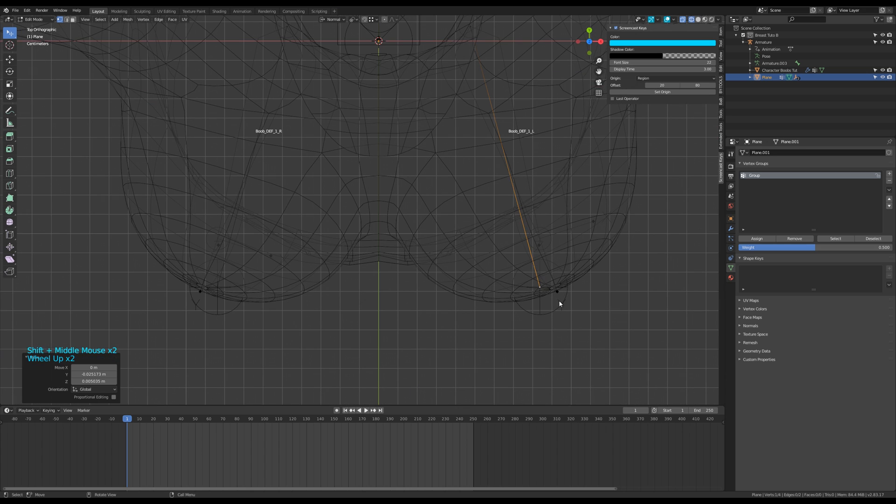
left_click_drag(560, 304, 546, 310)
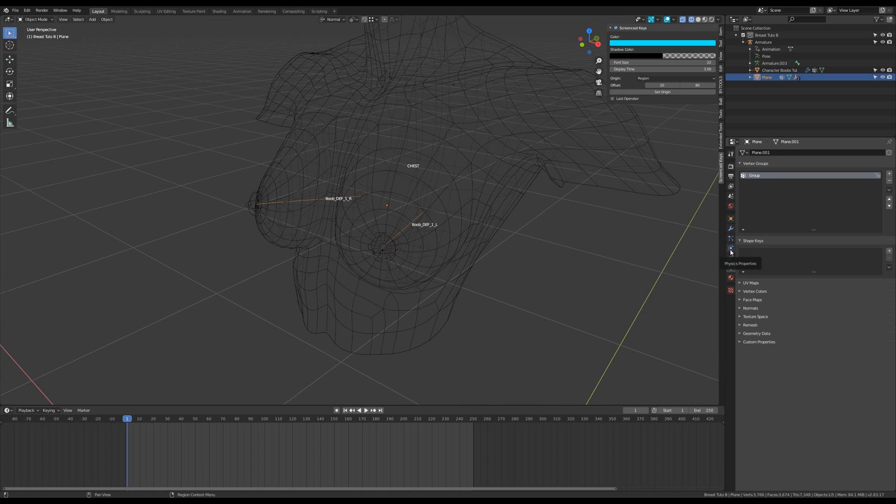
Step: Enable Cloth physics on the plane with Gravity field weight 0.5 and Vertex Mass 0.6 kg
left_click(730, 249)
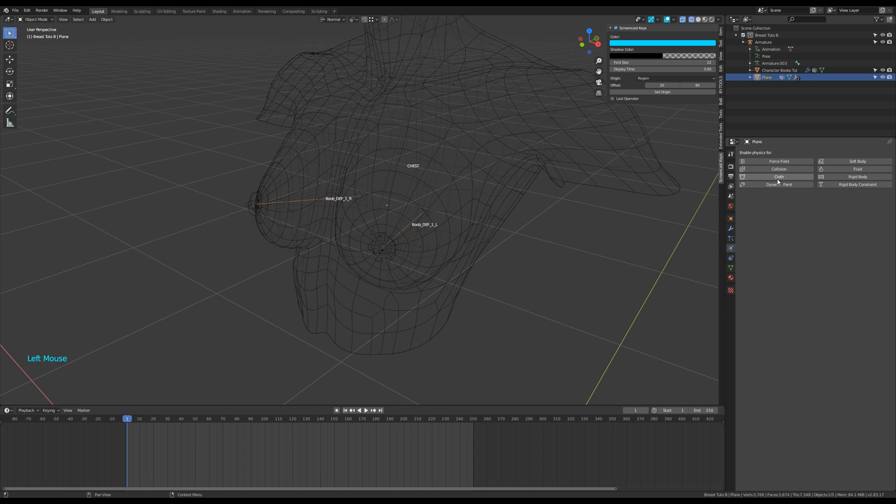
left_click(777, 177)
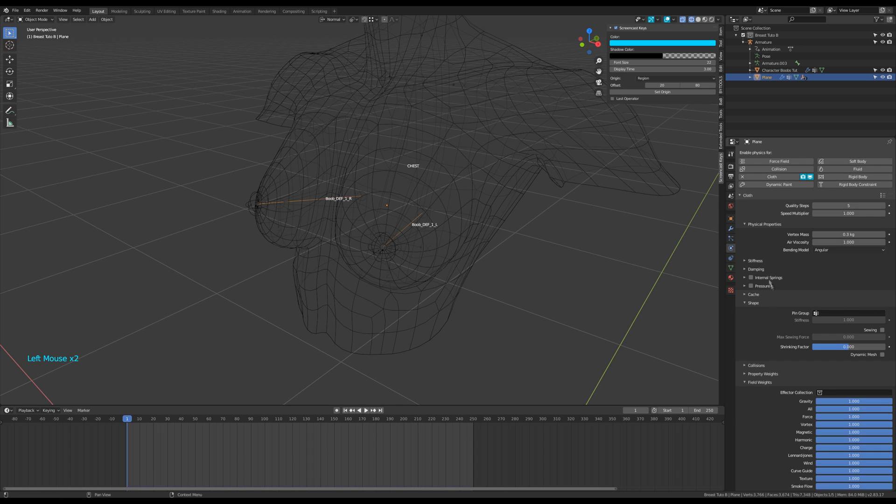
left_click(848, 312)
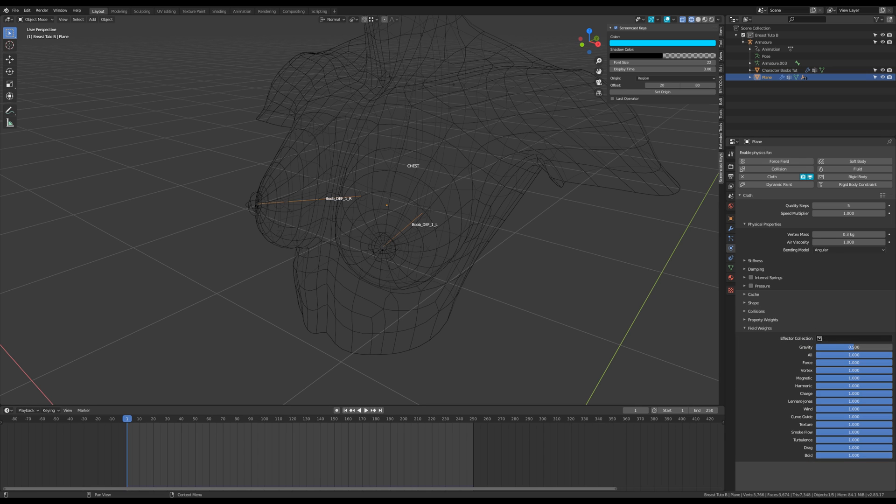
mouse_move(849, 205)
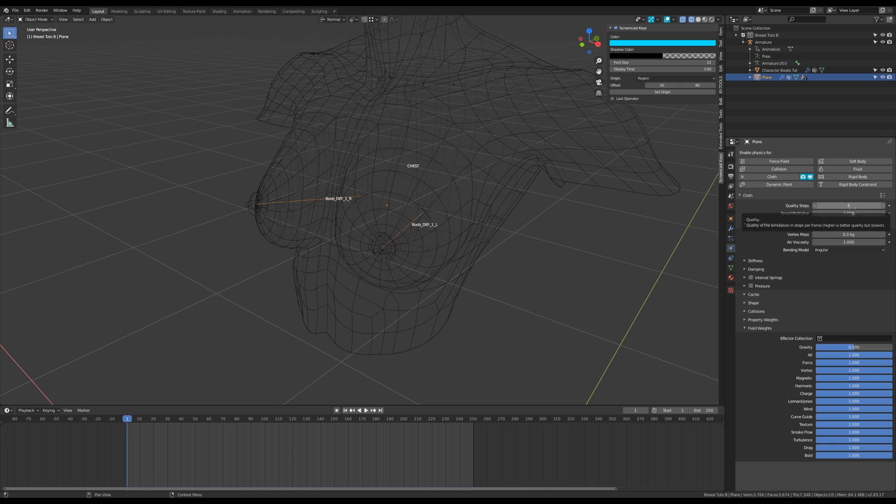
left_click(853, 233)
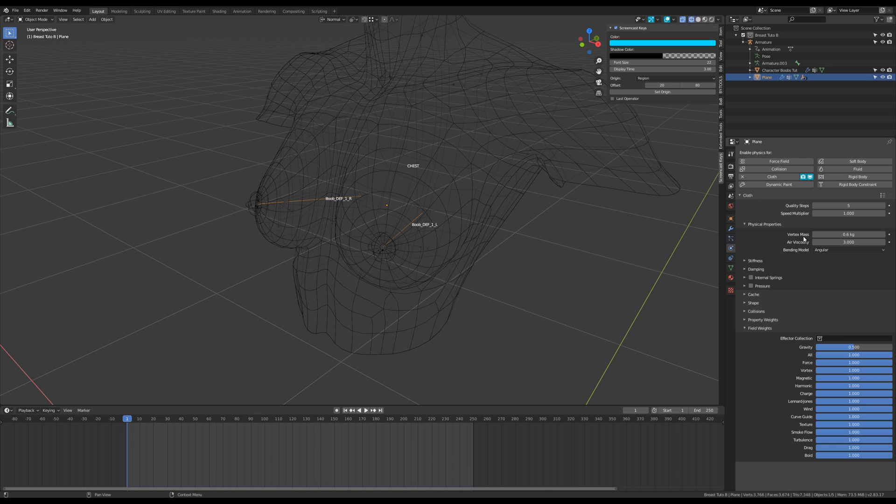
mouse_move(807, 233)
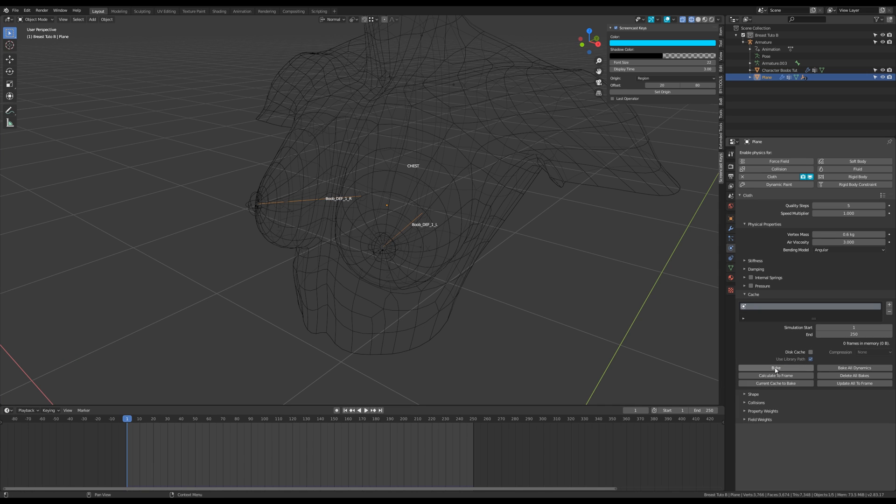
Step: Bake the cloth cache for all 250 frames and play the timeline to check the motion
left_click(775, 368)
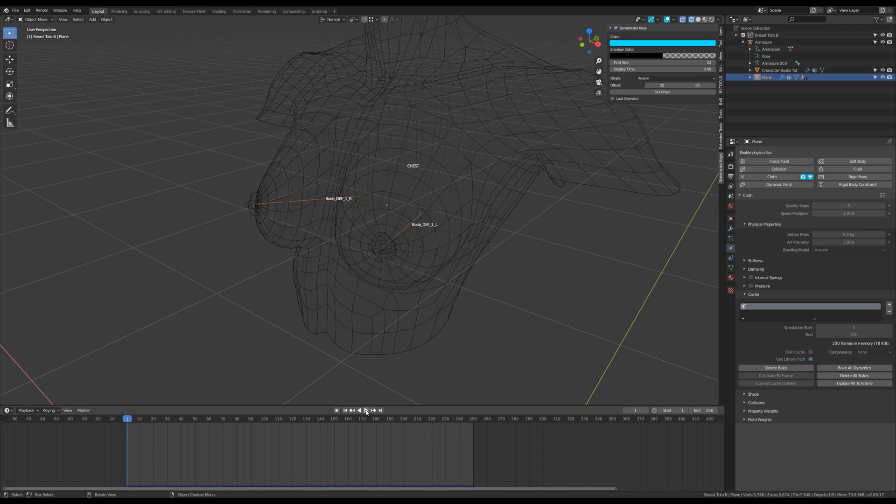
left_click(367, 410)
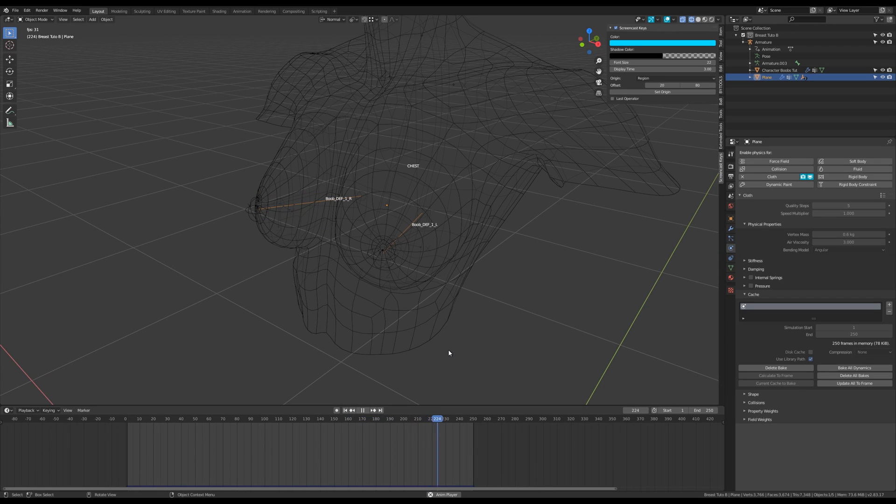
key("Space")
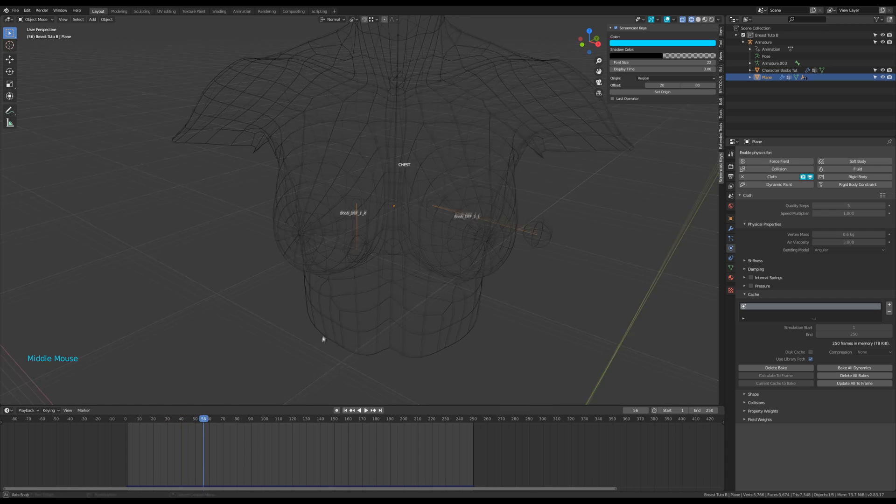
Step: Nudge the Boob_DEF_1_L bone's tip into place in armature Edit Mode
left_click_drag(323, 340, 396, 358)
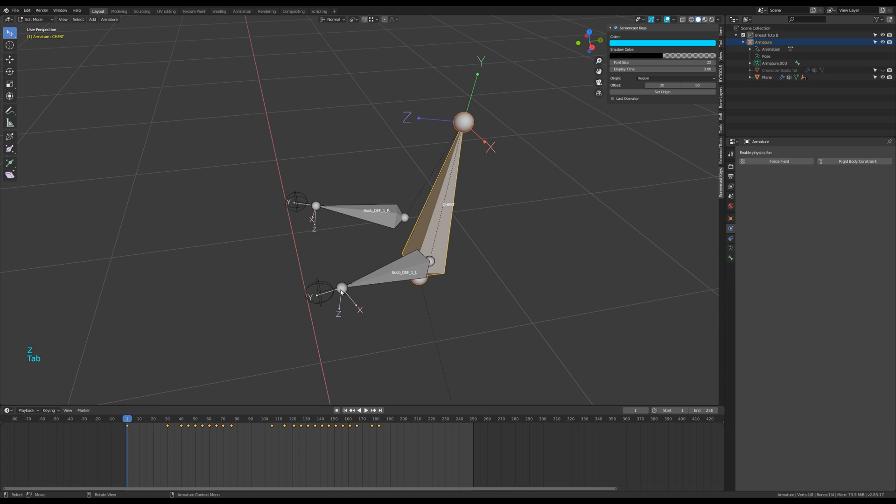
left_click_drag(342, 288, 322, 292)
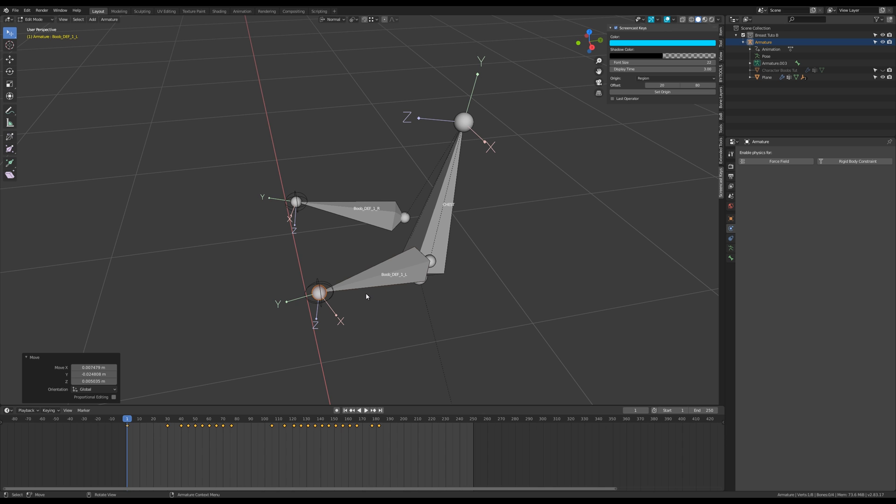
mouse_move(372, 297)
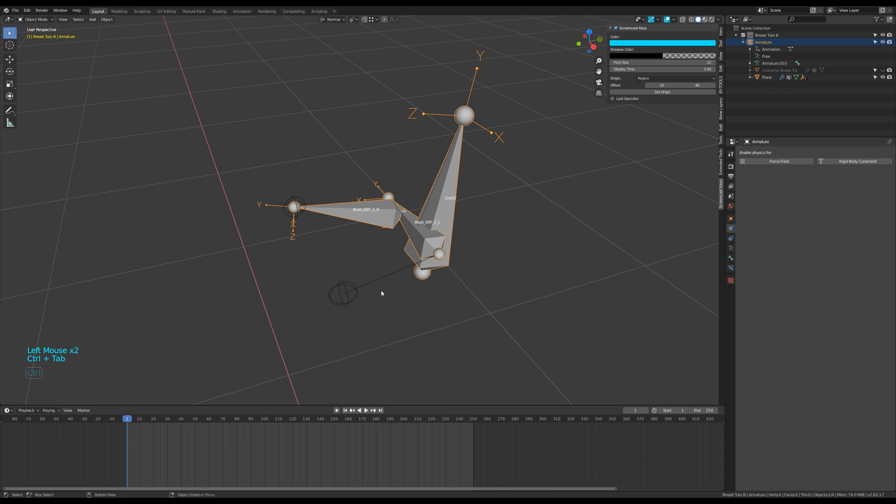
Step: Rename the empty Empty_Trgt_L and set it as the left breast bone's Damped Track target in Pose Mode
key("F2")
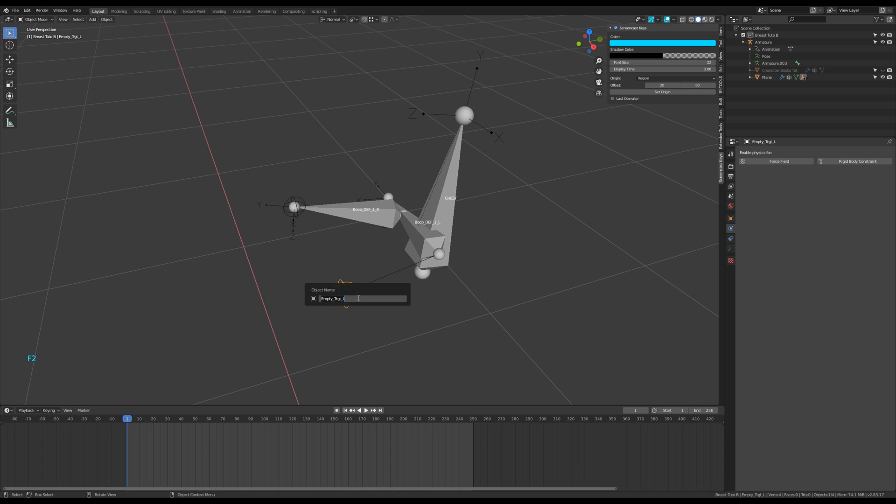
key("Return")
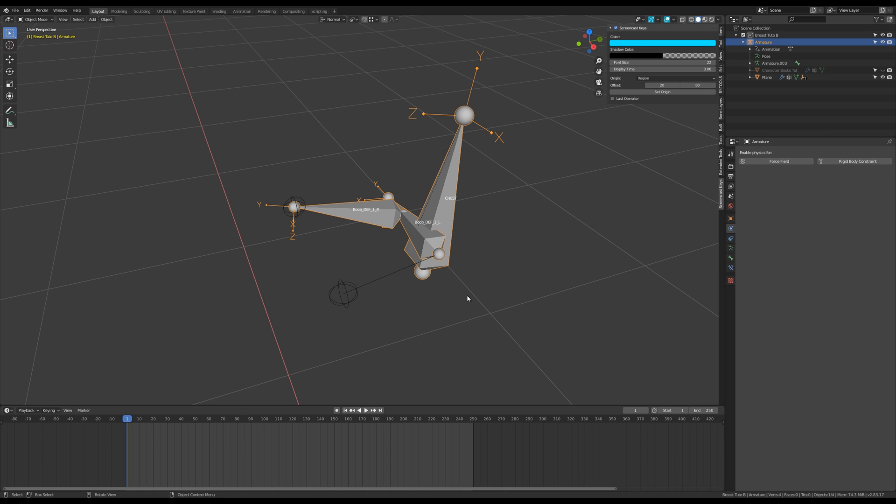
key("Ctrl+Tab")
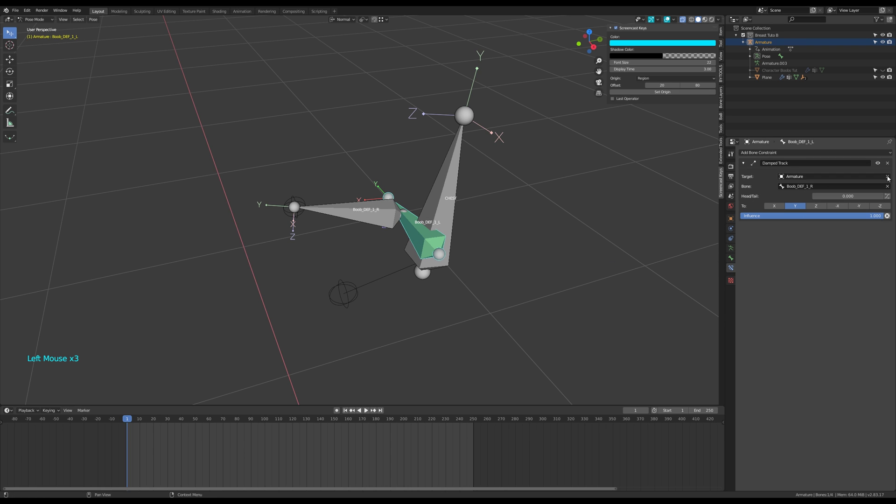
left_click(833, 176)
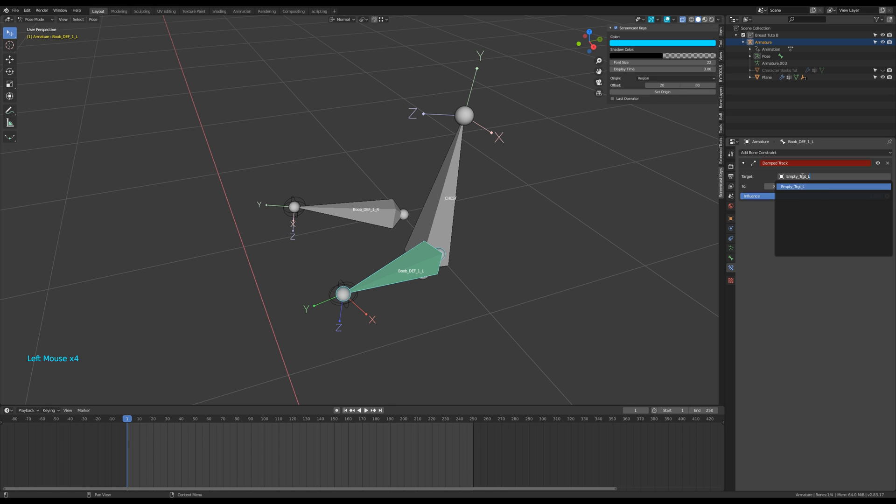
left_click(793, 186)
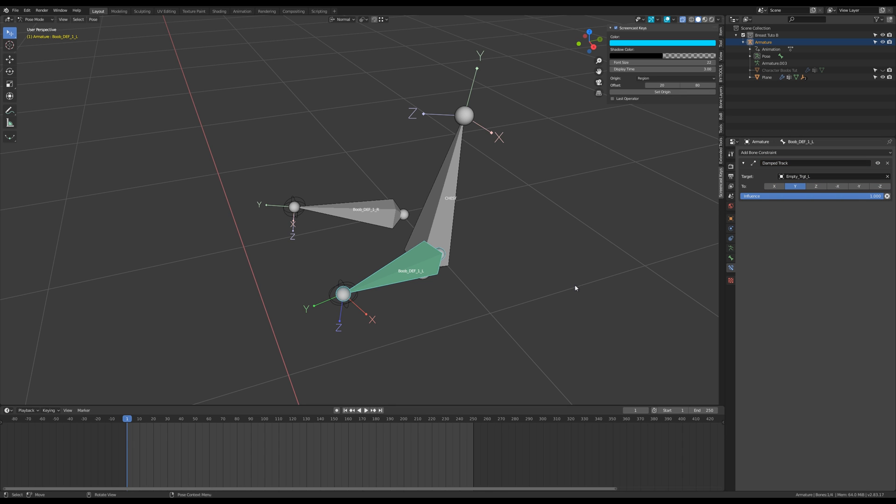
Step: Add a Limit Rotation constraint to the left bone and copy its constraints to the right breast bone
key("shift+ctrl+c")
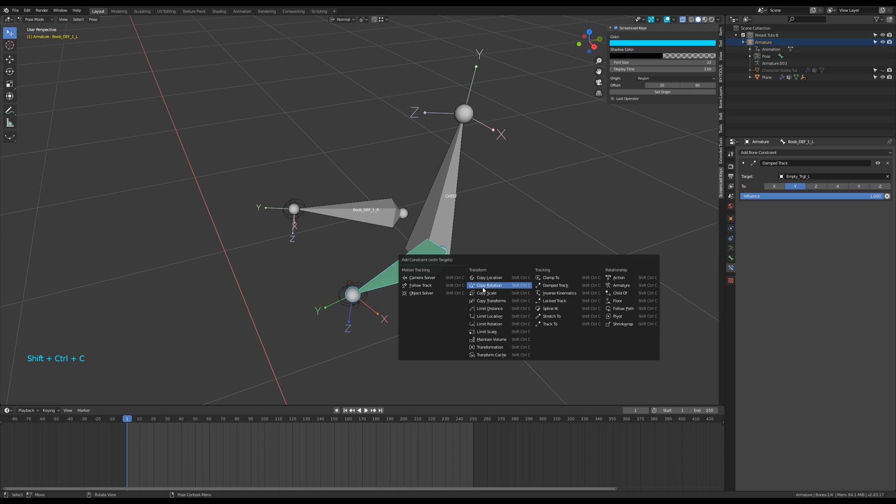
left_click(489, 324)
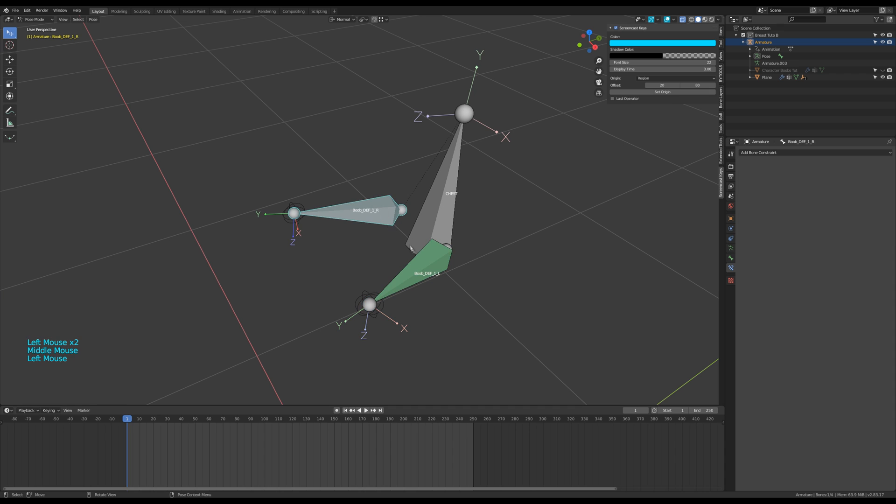
left_click(398, 260)
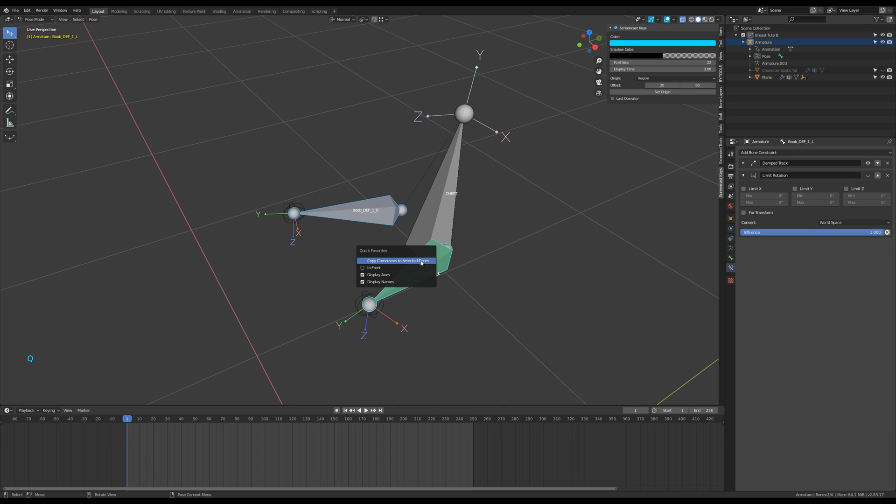
left_click(397, 260)
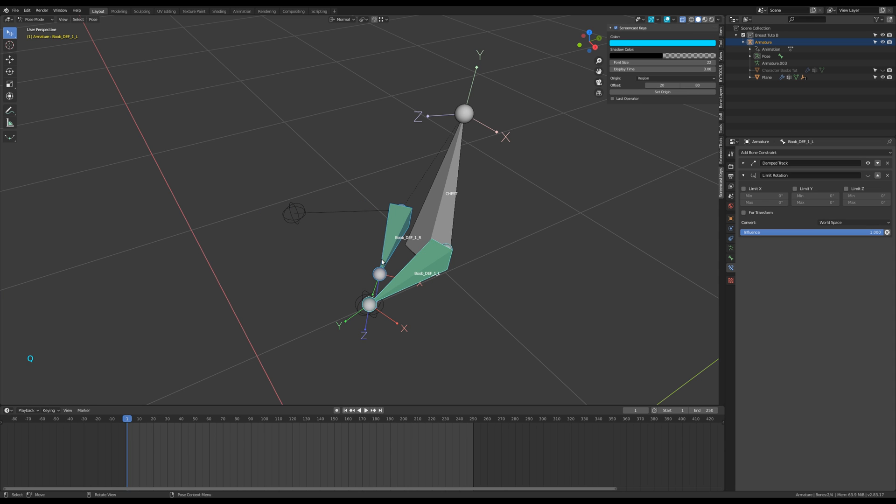
left_click(91, 18)
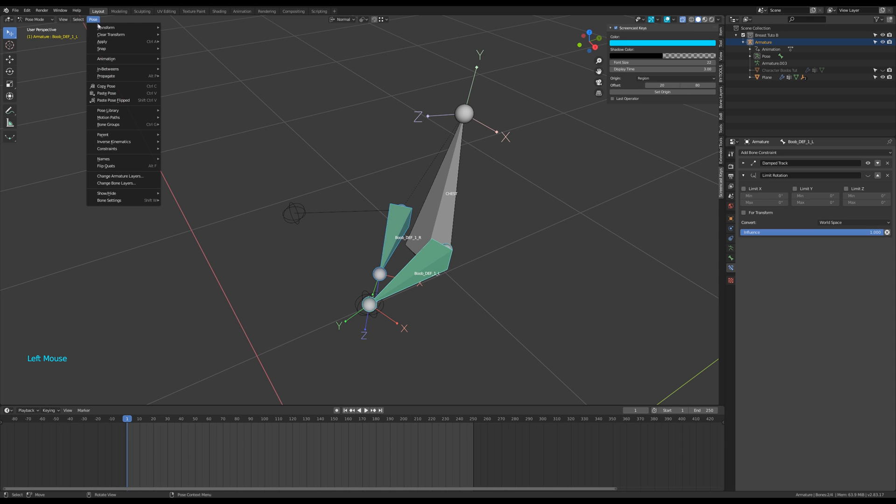
mouse_move(113, 138)
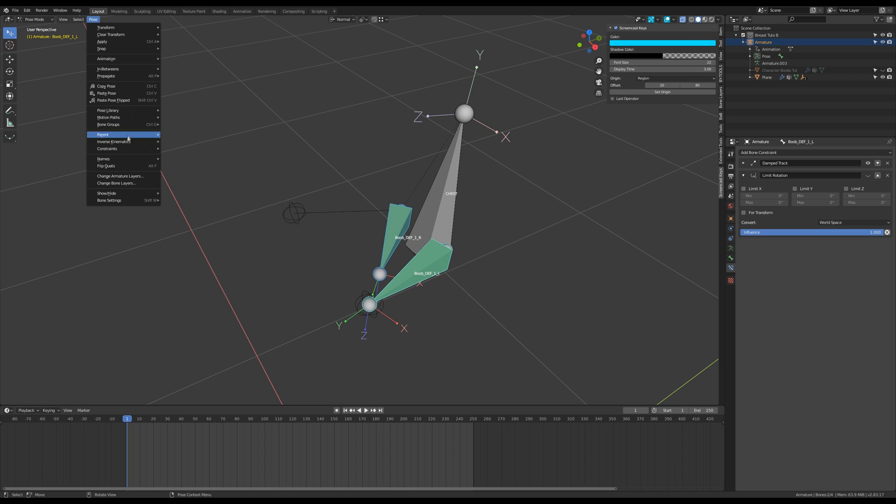
mouse_move(107, 148)
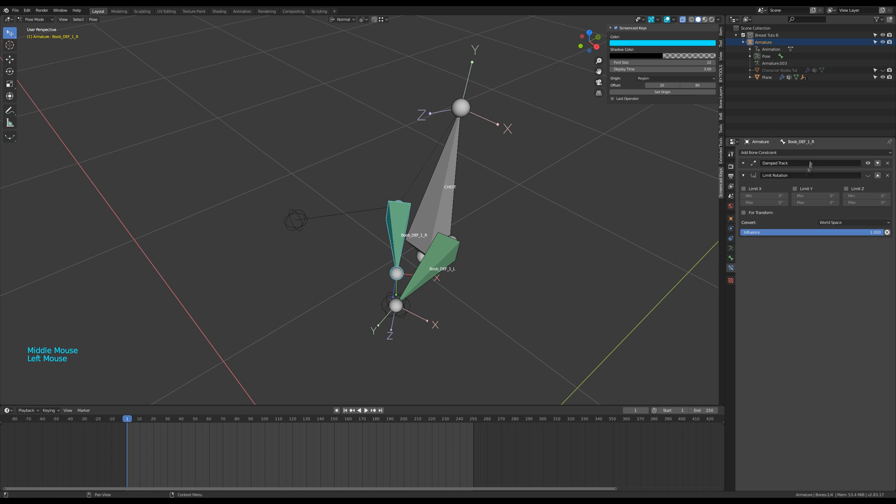
Step: Set the right breast bone's Damped Track target to Empty_Trgt_R
left_click(834, 177)
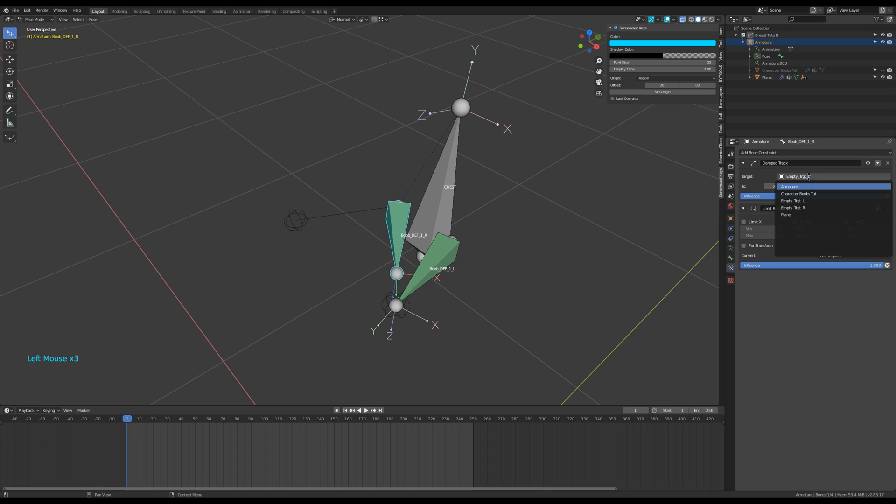
left_click(794, 208)
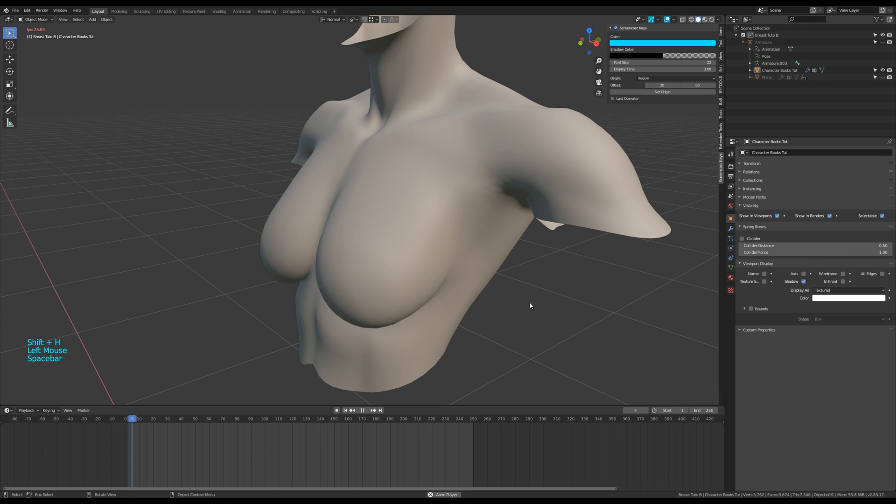
Step: Play the jiggle animation and orbit around the torso to watch it
key("space")
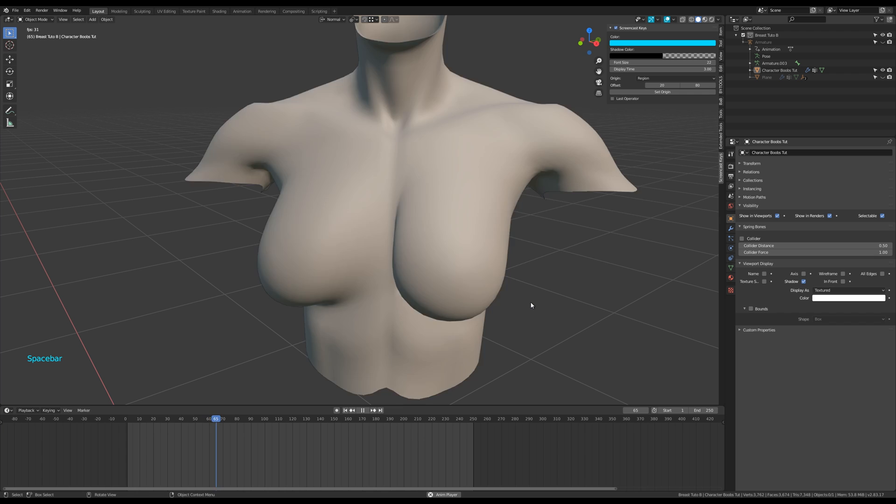
key("Space")
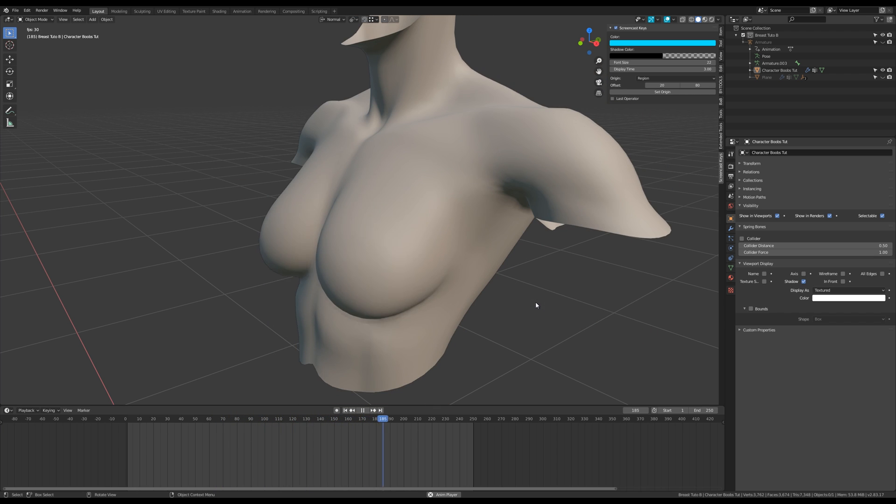
left_click_drag(382, 418, 355, 418)
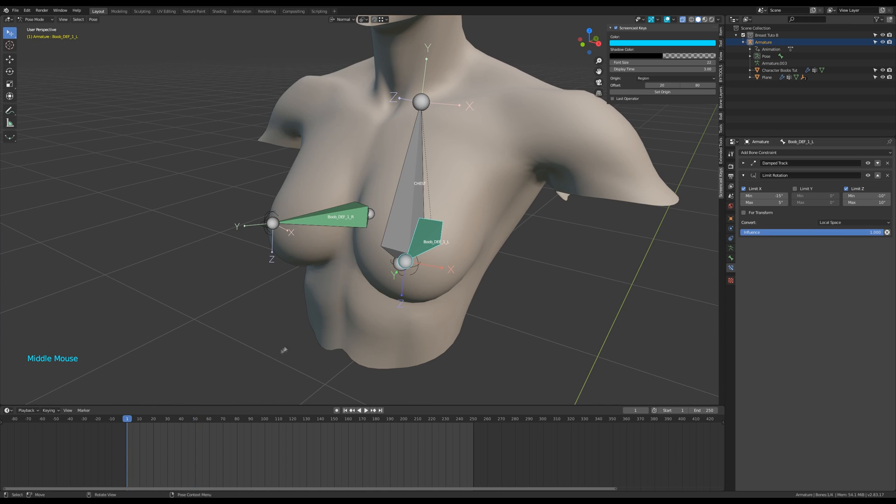
Step: Enable X and Z limits in local space on both bones, left at -15° to 5° X and ±10° Z
key("Space")
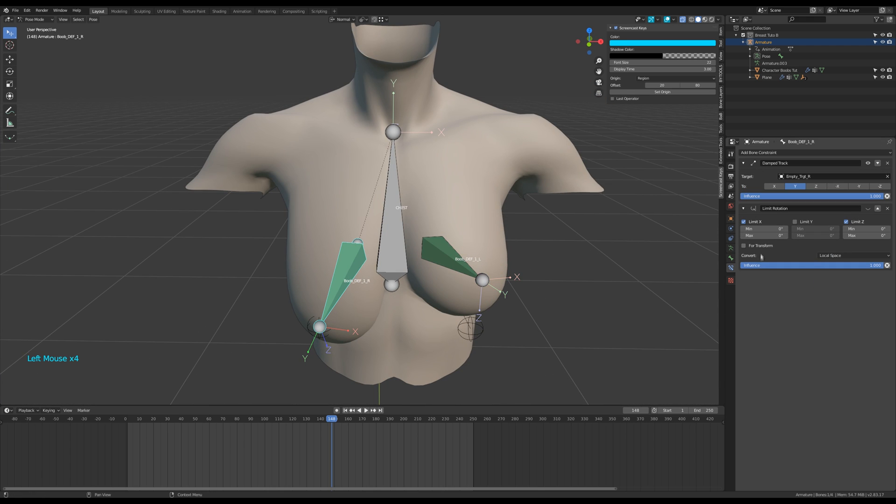
key("Tab")
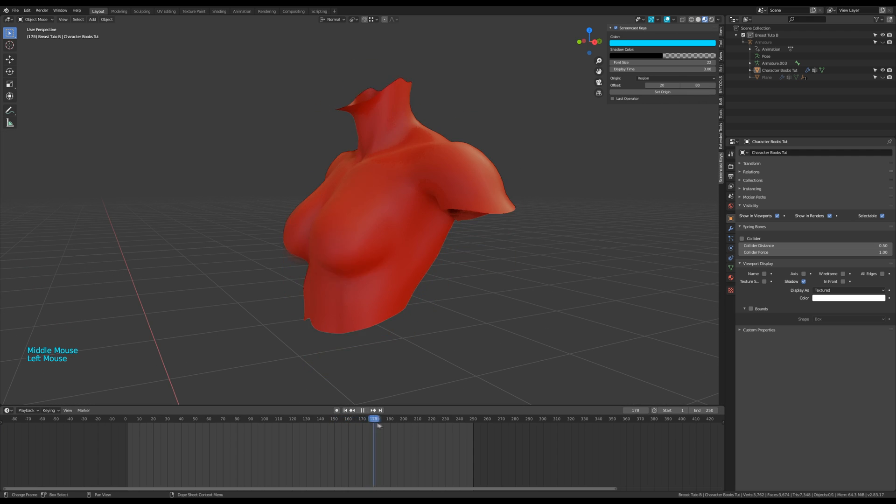
key("Space")
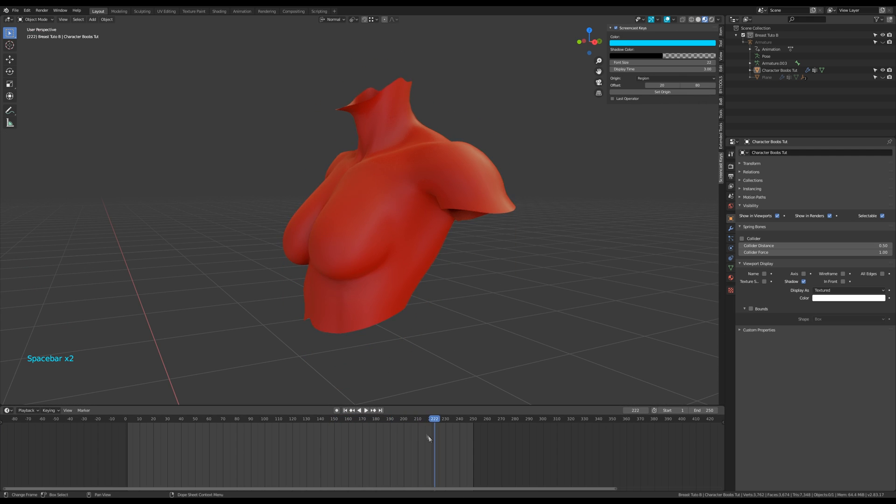